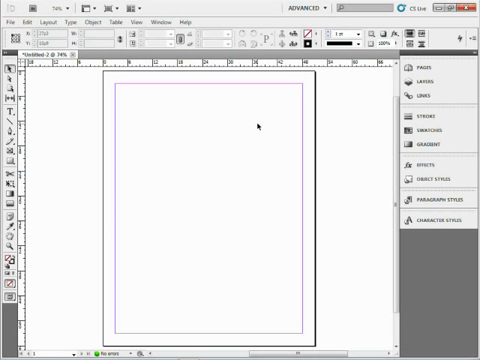
- Open Mini Bridge and browse to the Desktop folder's images
left_click(154, 18)
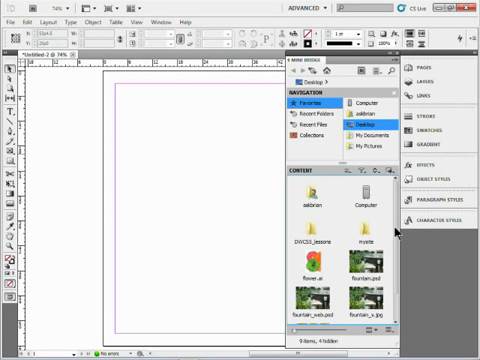
scroll("down", 3)
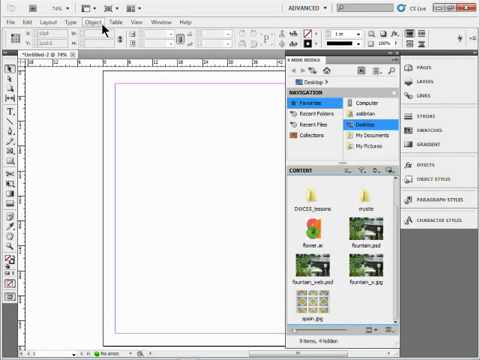
- Turn on Auto-Fit with Fill Frame Proportionally in Frame Fitting Options
left_click(95, 20)
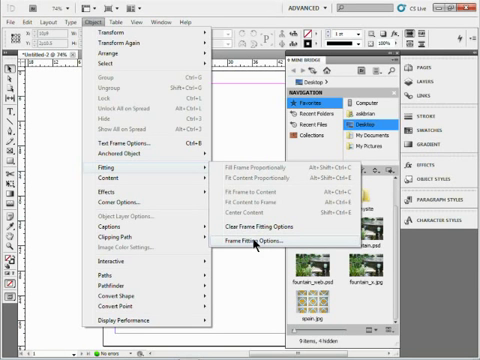
left_click(261, 239)
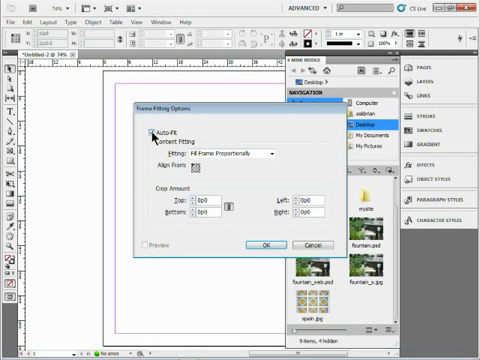
left_click(140, 121)
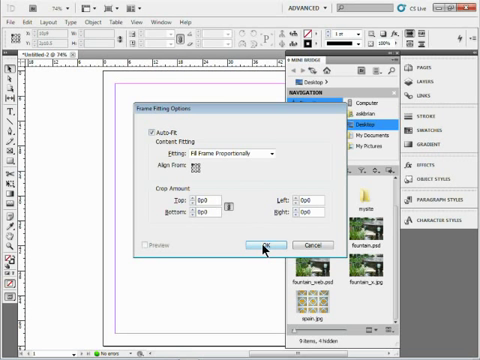
- Confirm the Auto-Fit frame fitting settings with OK
left_click(264, 244)
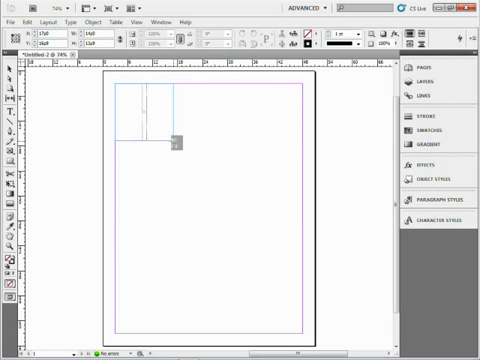
left_click_drag(178, 138, 230, 170)
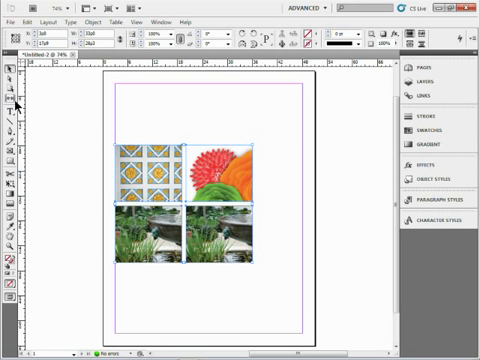
mouse_move(8, 104)
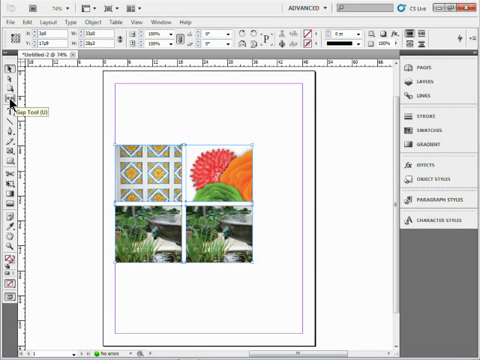